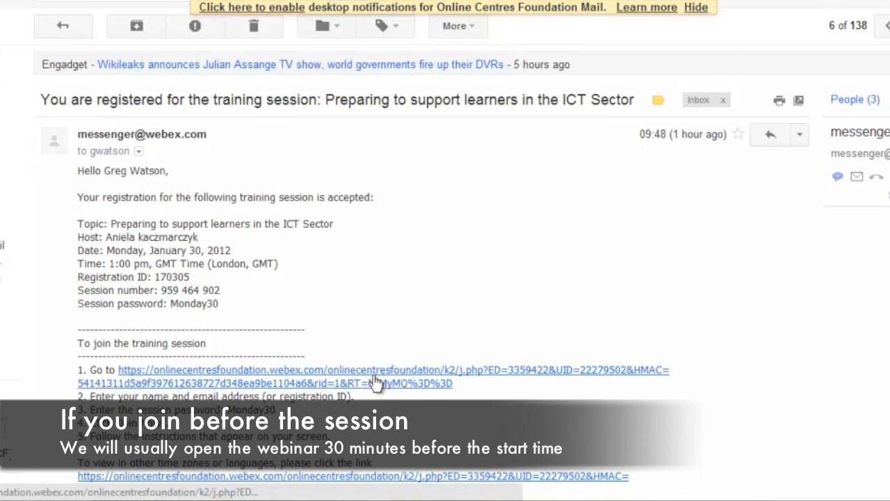
Step: Open the session information page from the registration email link and review its join details
left_click(372, 370)
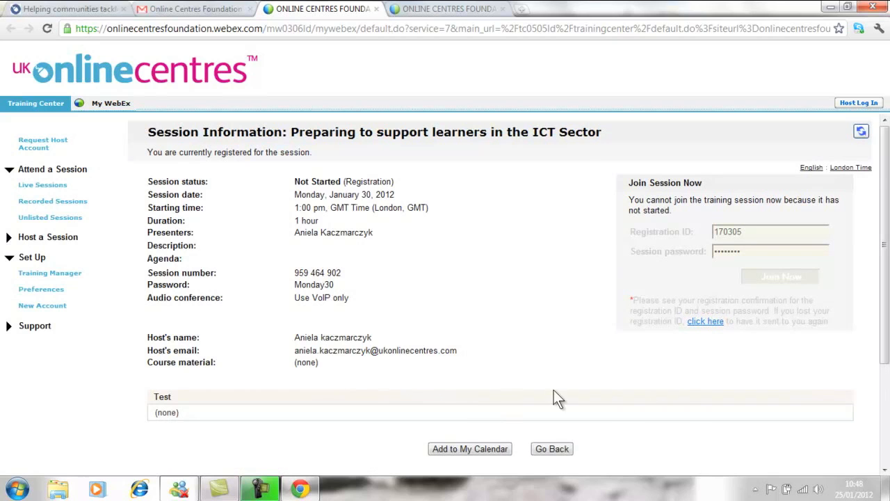
left_click(195, 8)
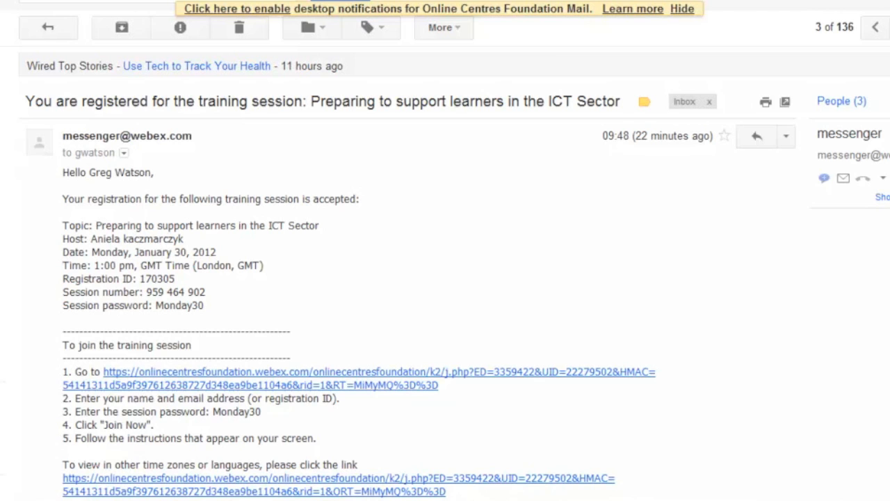
scroll("down", 3)
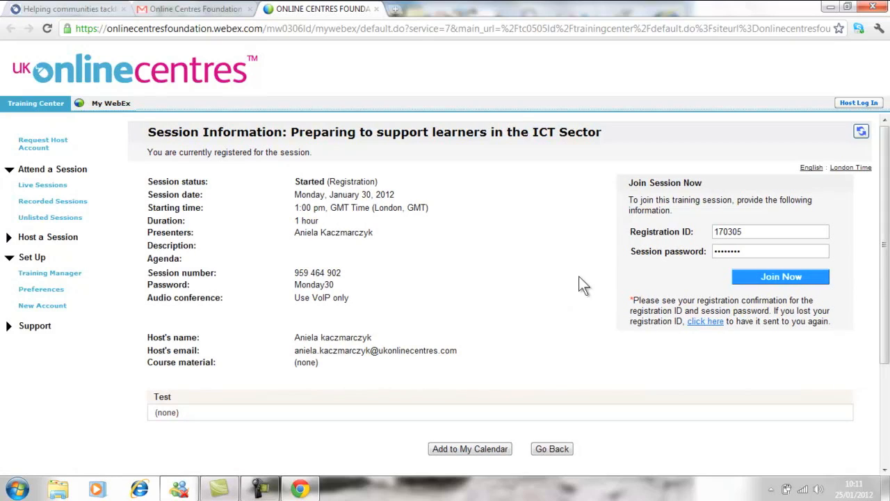
mouse_move(780, 277)
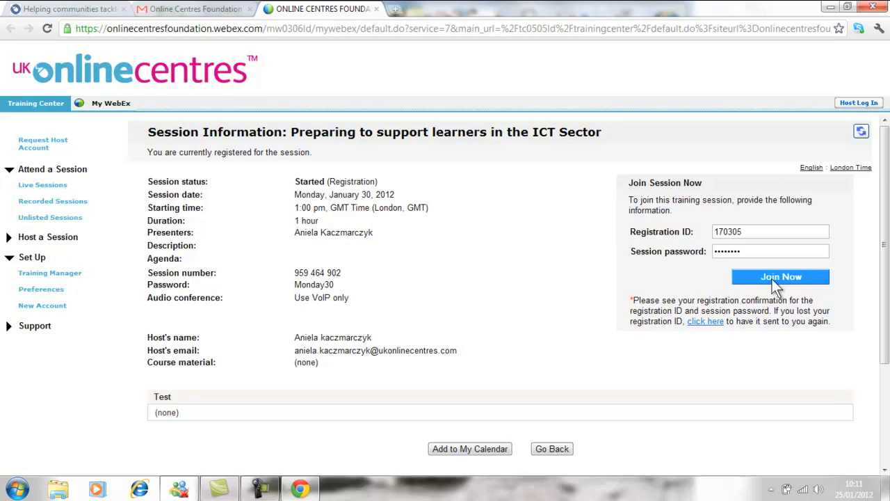
Step: Join the started session via Join Now and run the verified WebEx application
left_click(780, 276)
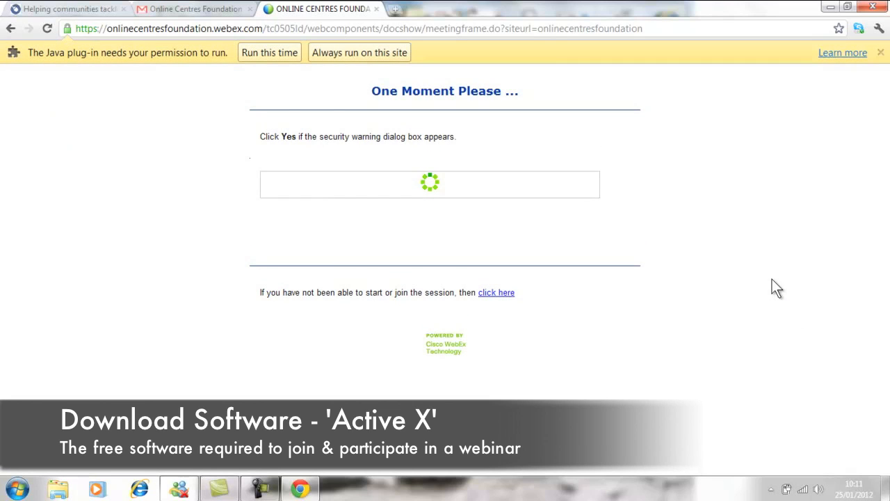
mouse_move(539, 136)
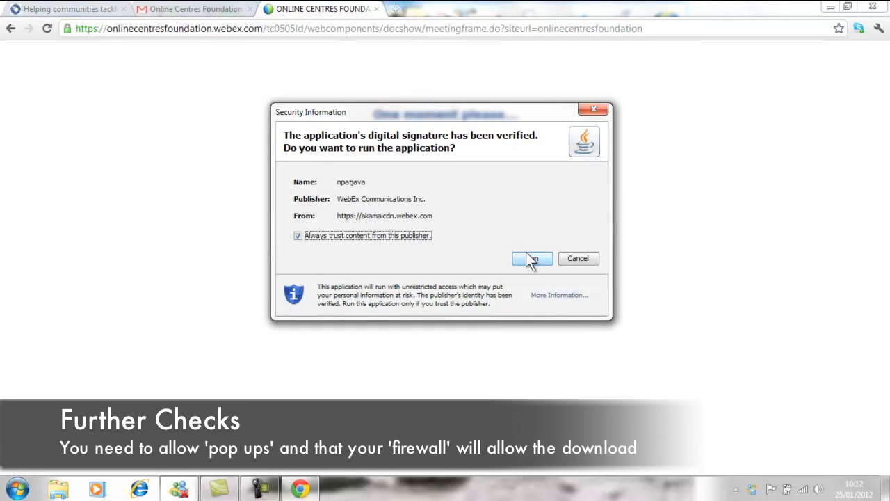
left_click(532, 257)
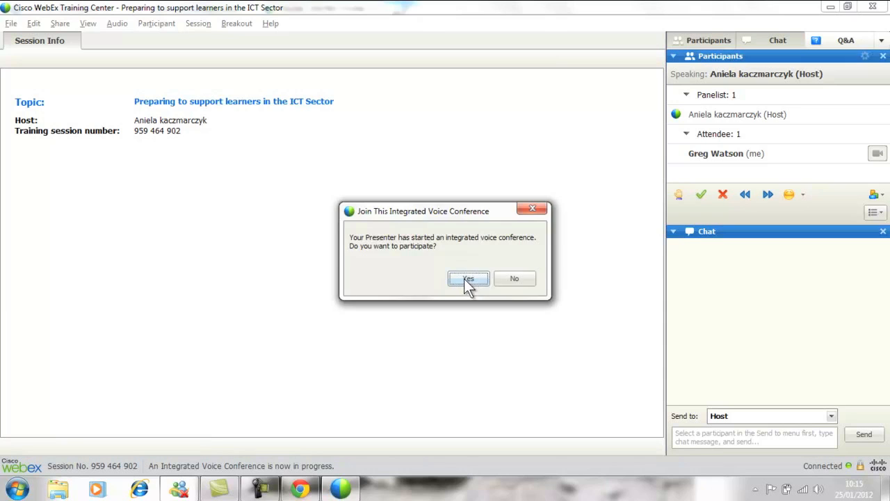
Step: Answer Yes to join the presenter's integrated voice conference
left_click(467, 278)
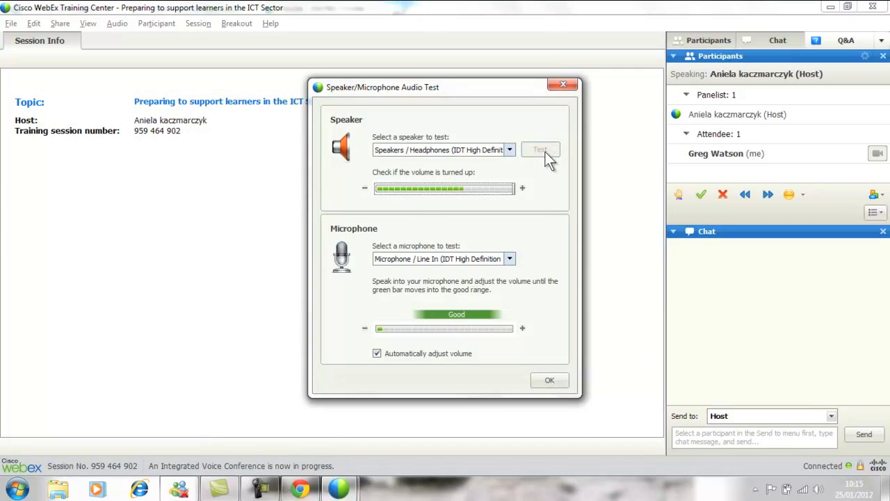
Step: Play the speaker test sound, keep Microphone / Line In as input, and confirm the audio test with OK
left_click(539, 151)
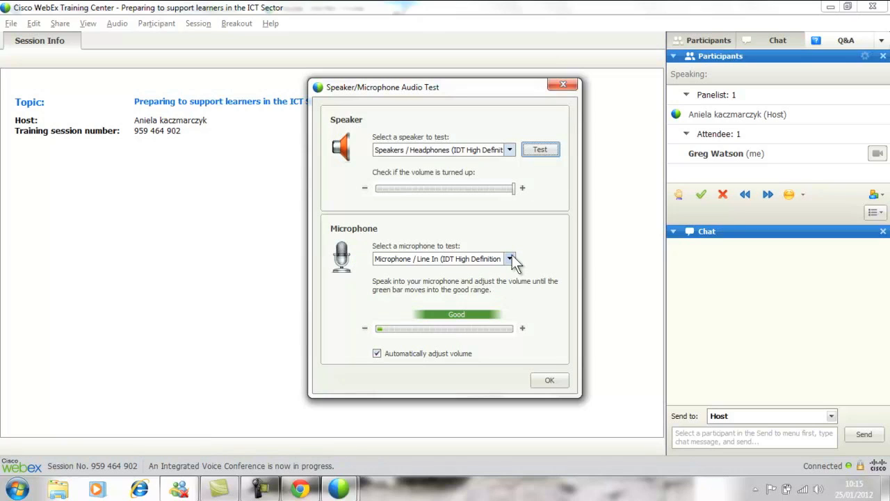
left_click(510, 259)
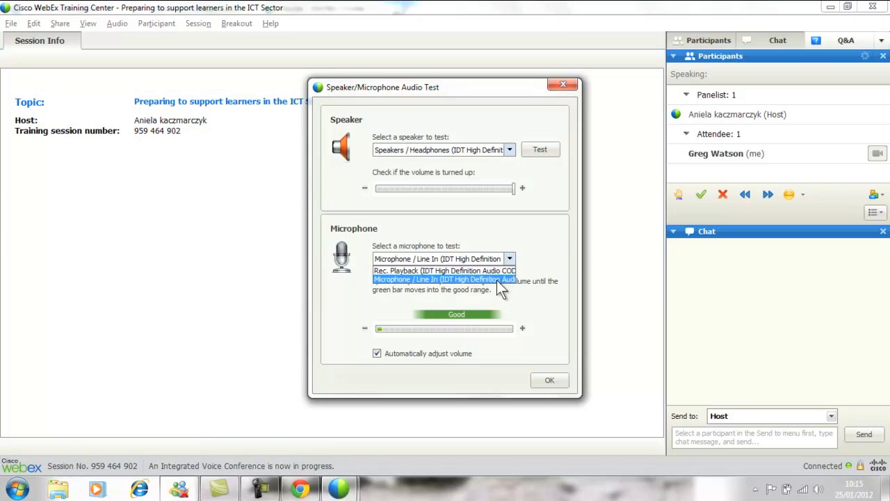
left_click(438, 278)
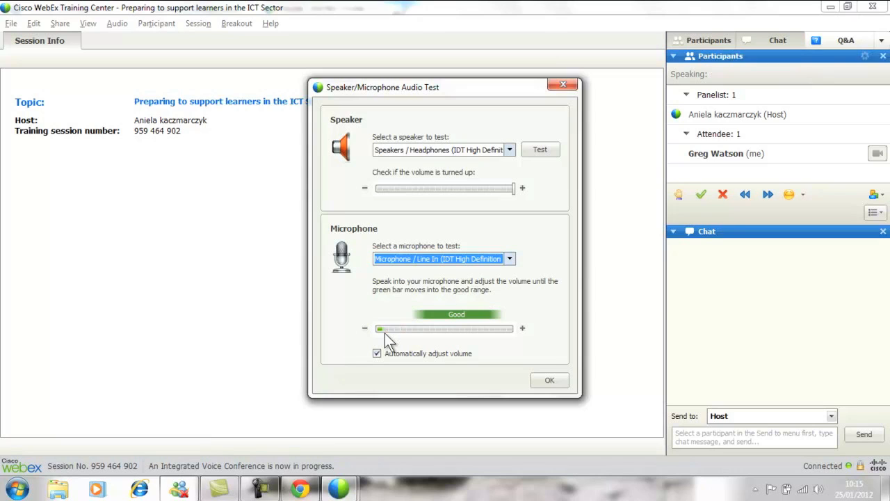
mouse_move(415, 345)
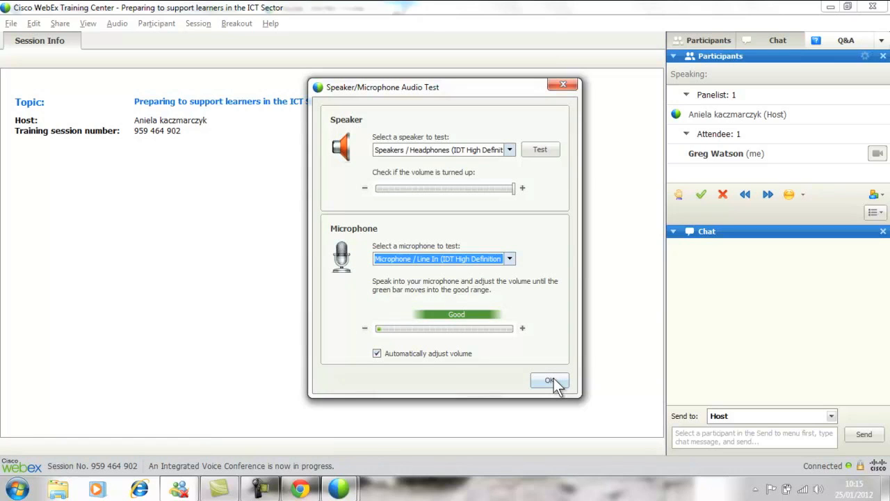
left_click(551, 381)
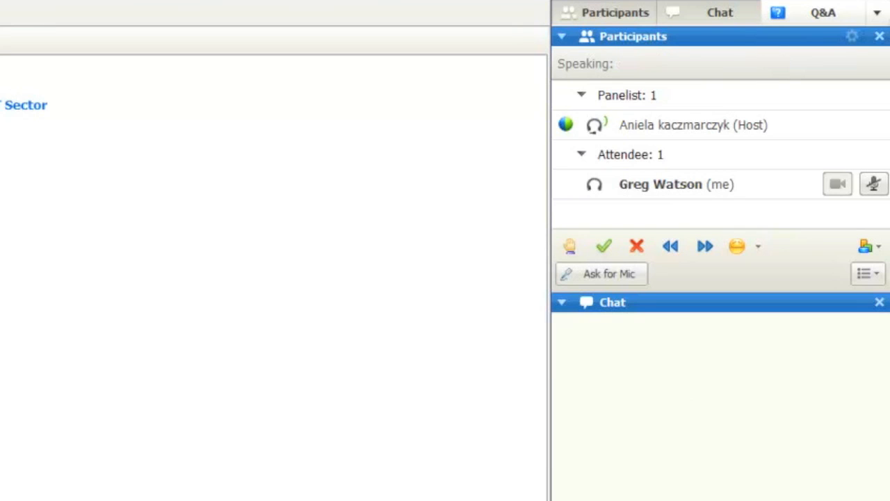
mouse_move(633, 146)
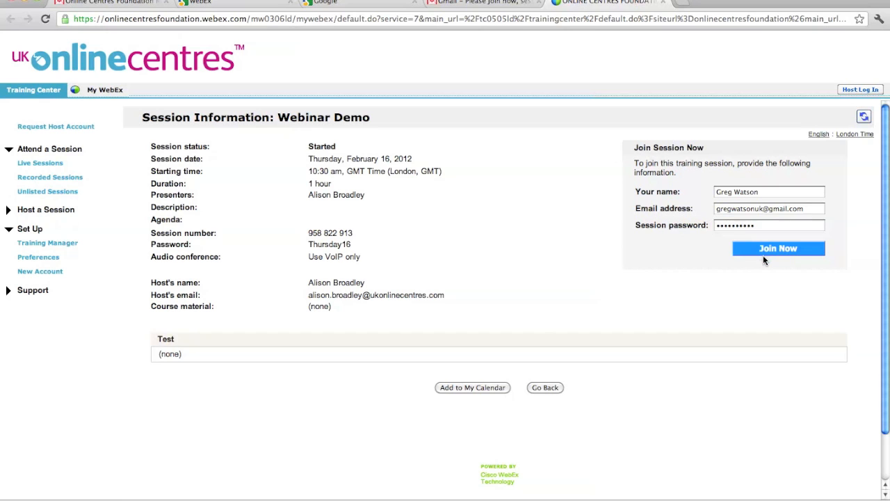
Step: Join the Webinar Demo session on the Mac and allow the WebEx applet access to the computer
left_click(778, 247)
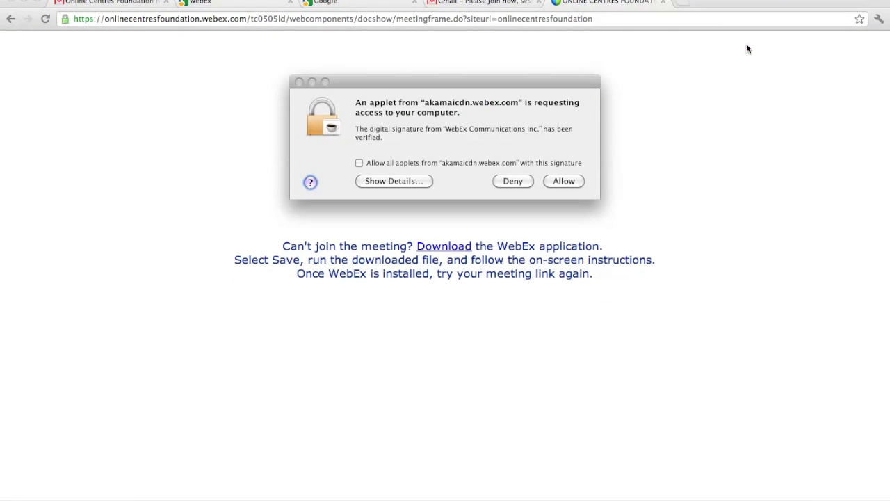
left_click(564, 181)
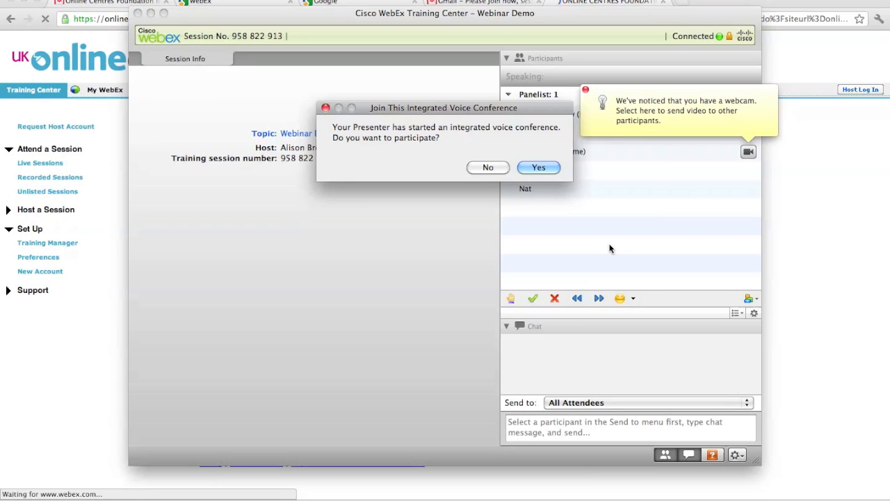
Step: Answer Yes to join the Webinar Demo voice conference on the Mac
left_click(538, 167)
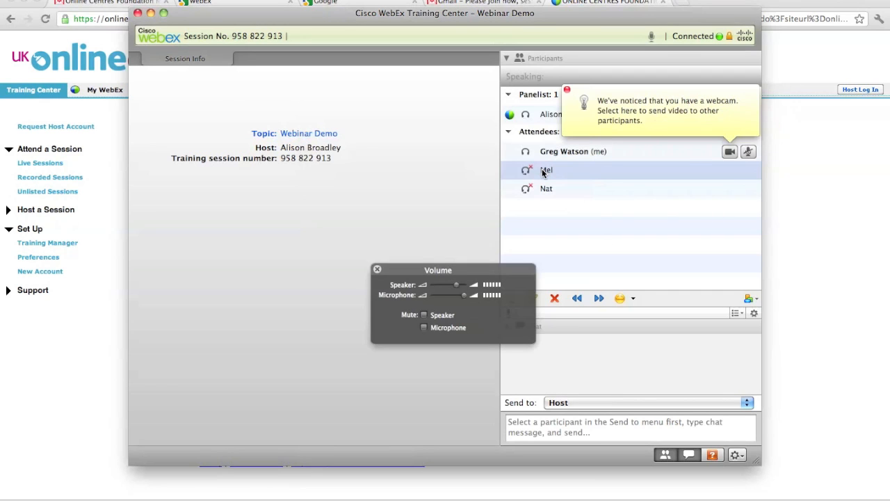